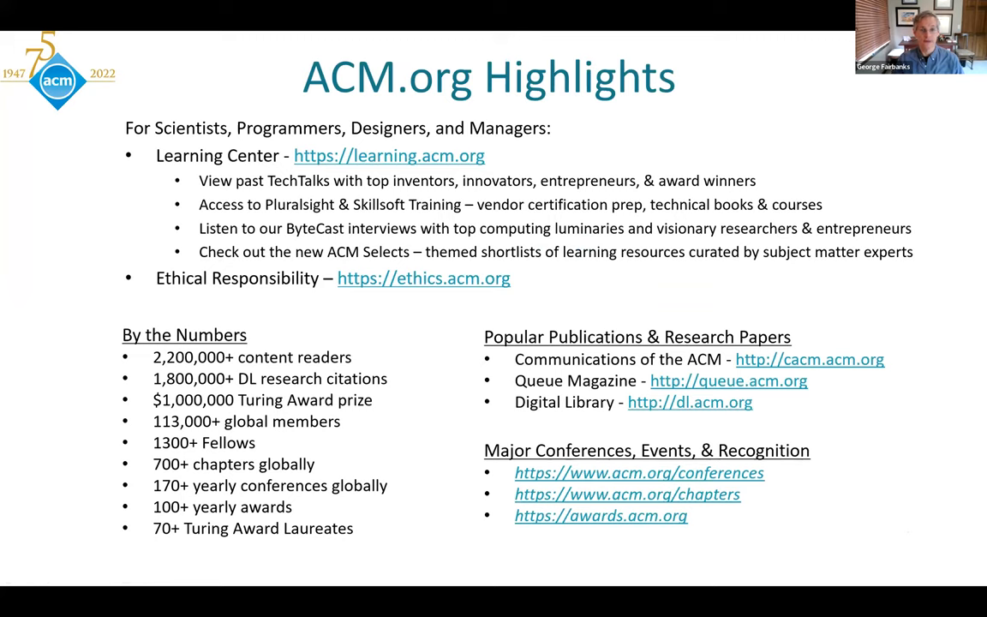
pyautogui.moveTo(975, 276)
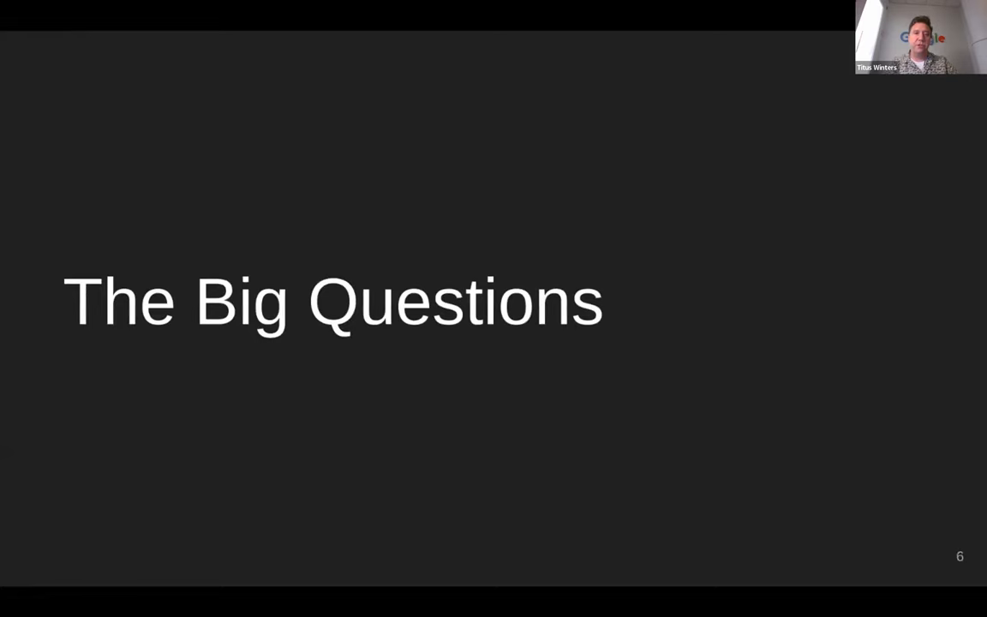
# - Advance to slide 7, OSS Fuzz with 30K+ bugs in 500+ projects
pyautogui.press('Right')
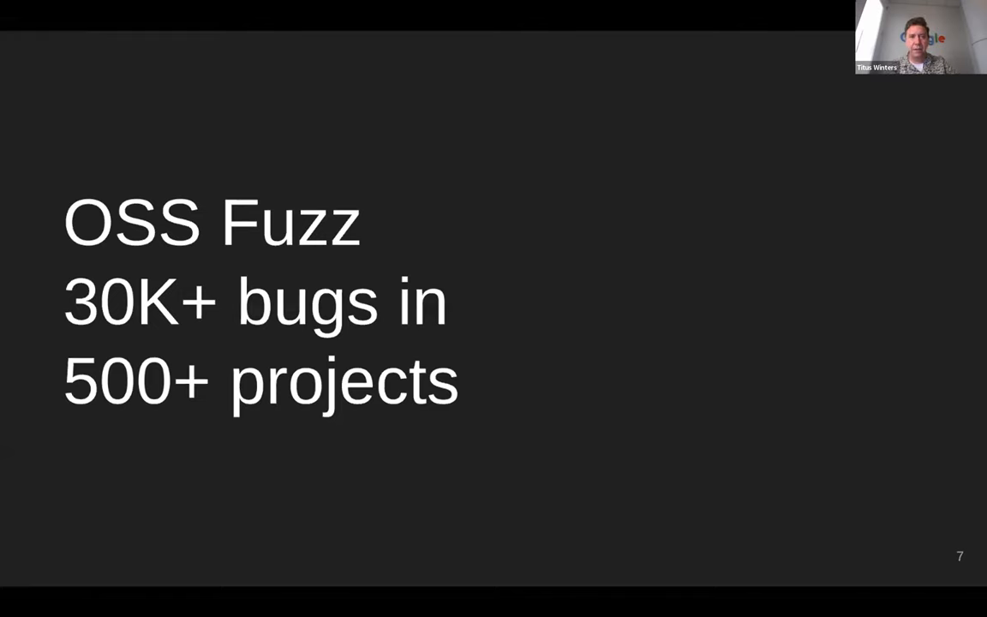
# - Advance to slide 9, showing the Software Engineering at Google book cover
pyautogui.press('Right')
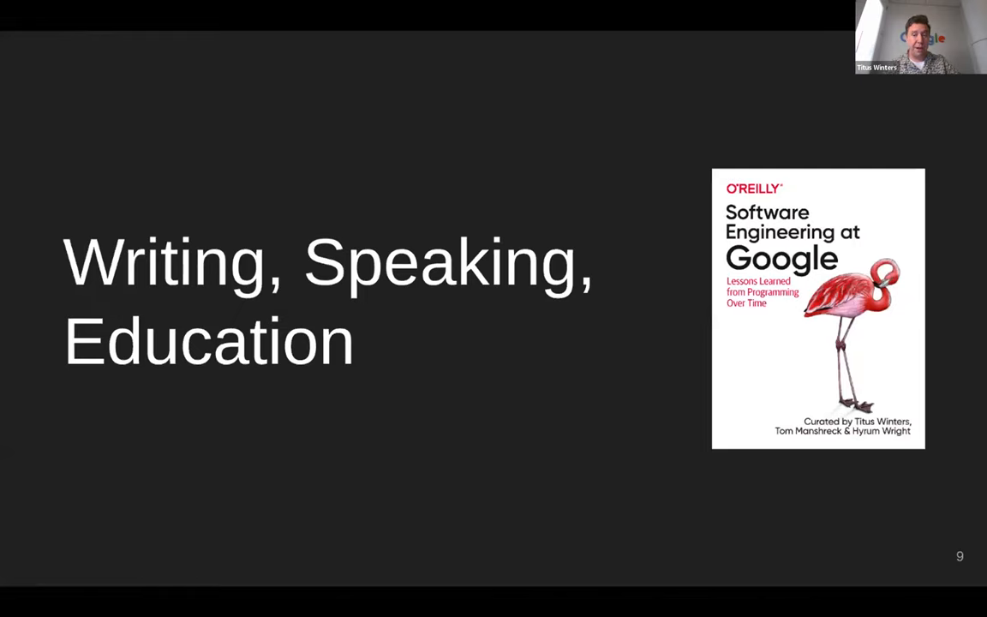
pyautogui.press('Right')
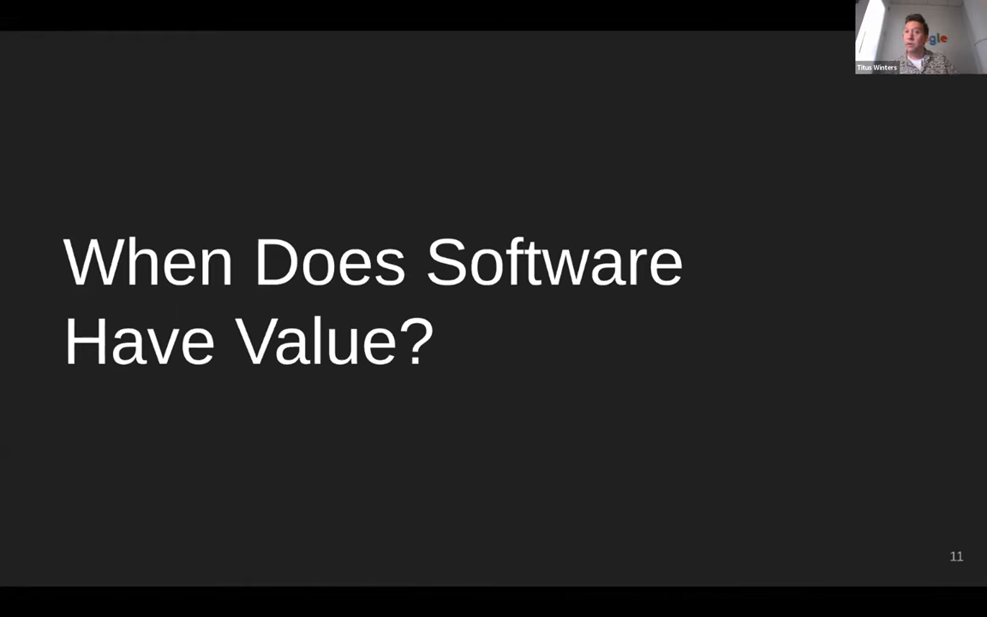
# - Advance to slide 13 on clever as compliment versus accusation
pyautogui.press('Right')
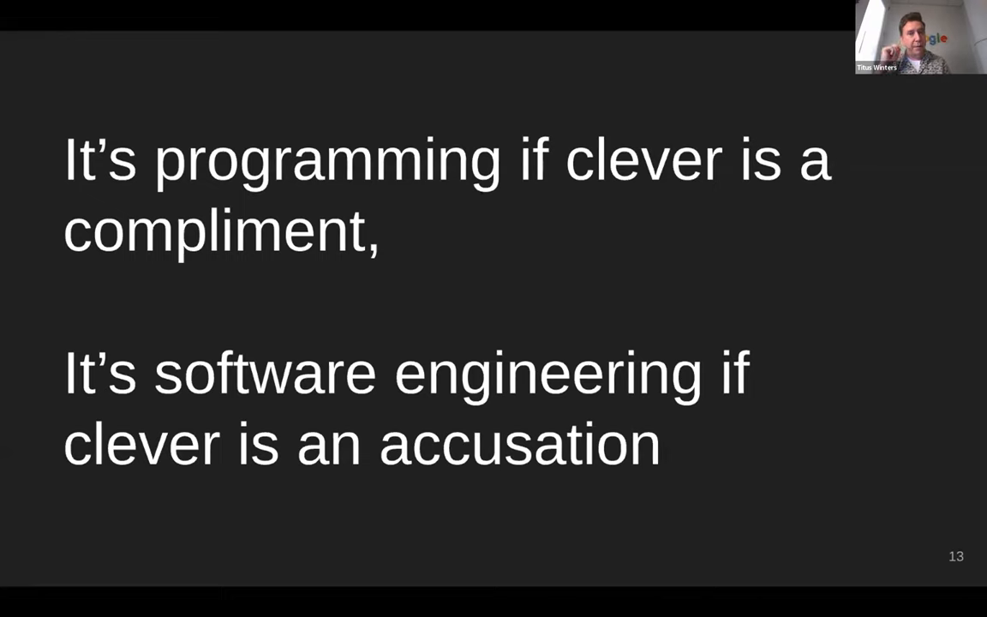
# - Advance to slide 14, The Phoenix Project book cover
pyautogui.press('Right')
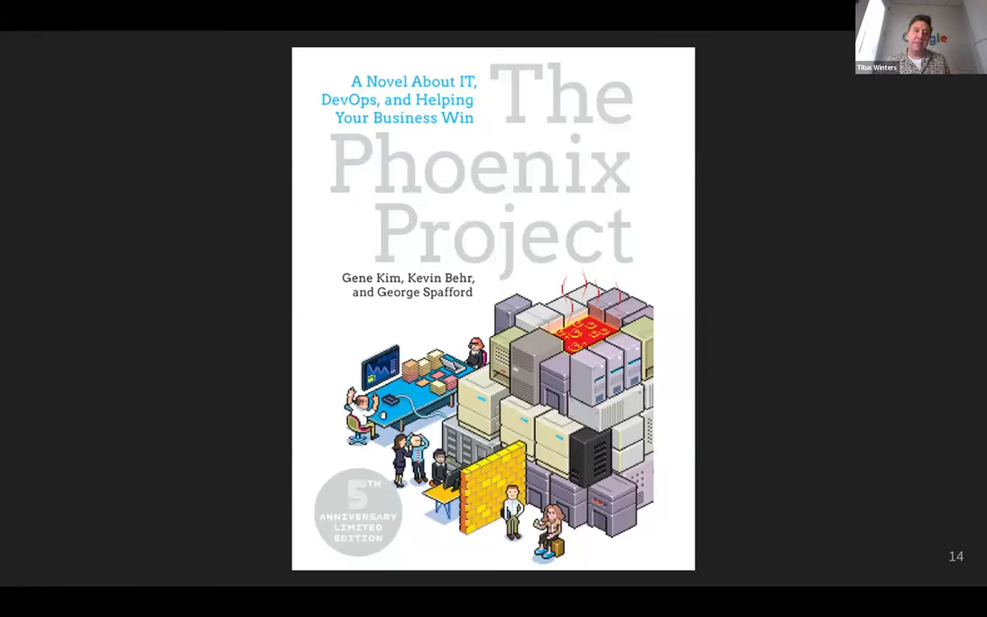
# - Advance past Team Careful to slide 16, Team Feedback with 1000 releases/month
pyautogui.press('Right')
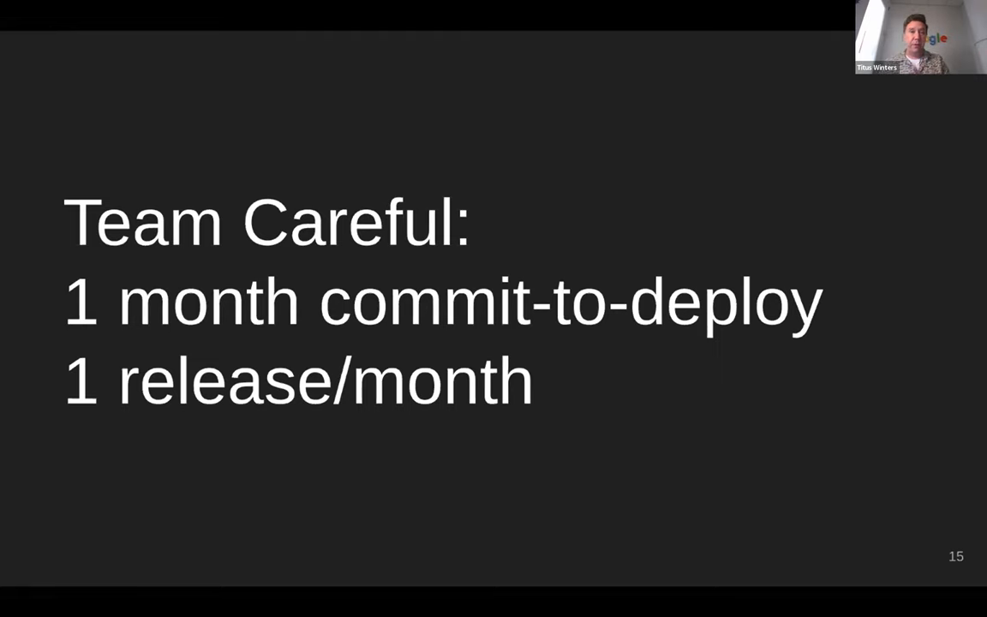
pyautogui.press('Right')
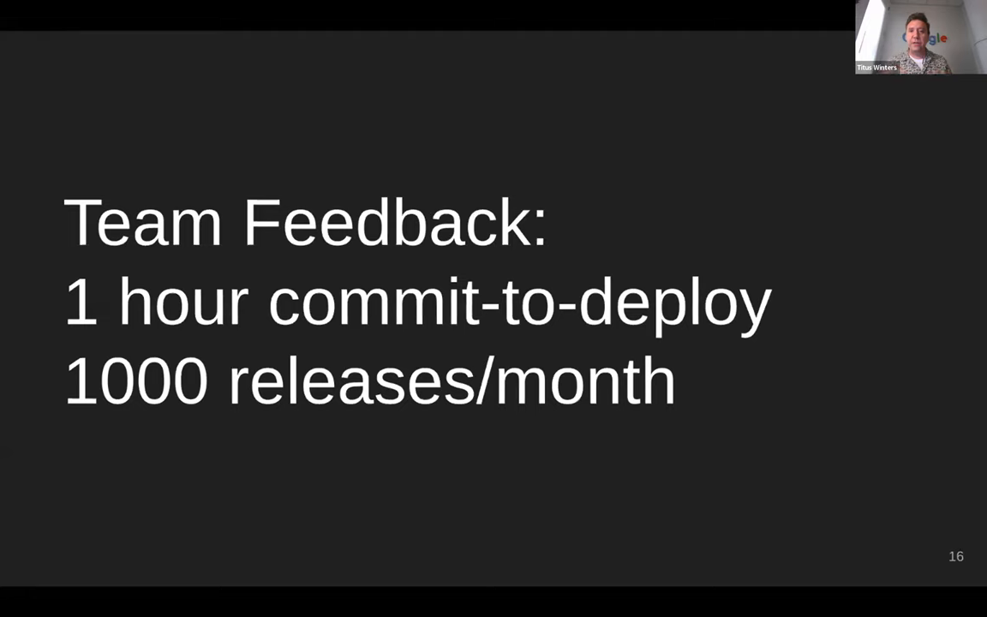
# - Advance to slide 17, the 2014 State of DevOps Report cover
pyautogui.press('Right')
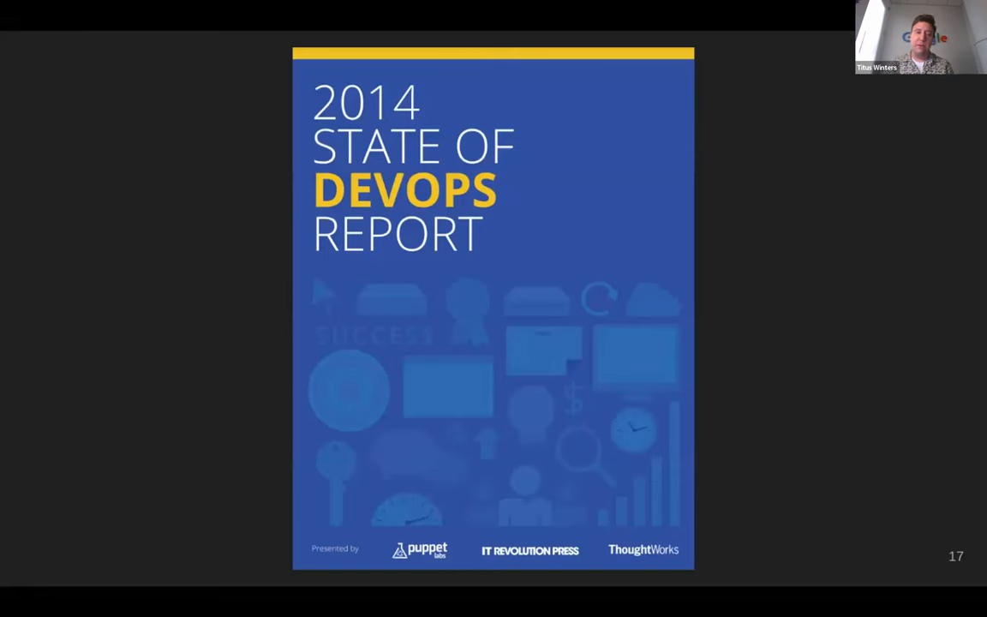
# - Advance past the Accelerate book cover to the slide 19 performance diagram
pyautogui.press('Right')
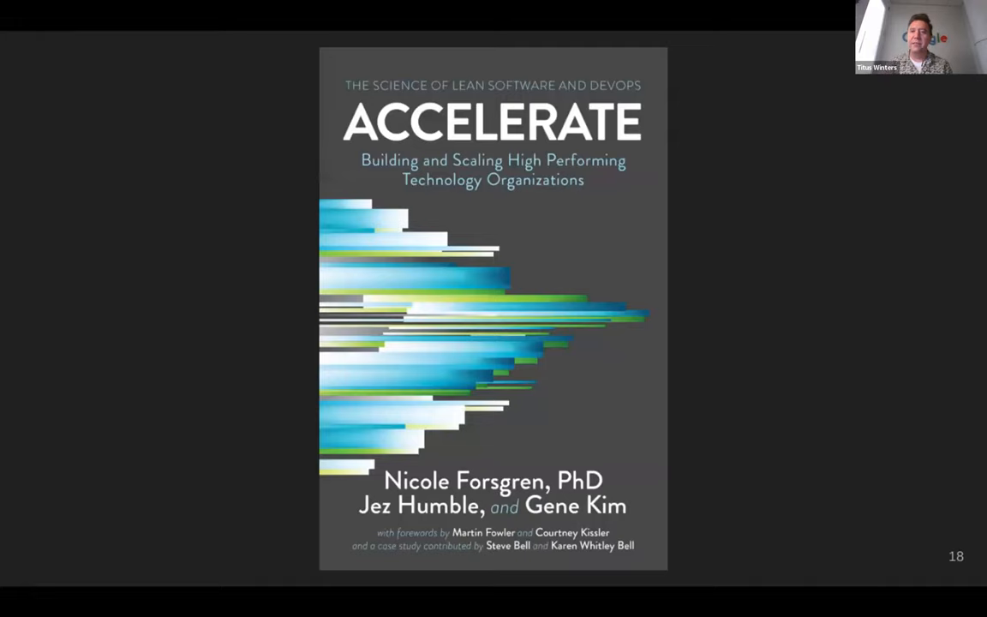
pyautogui.press('Right')
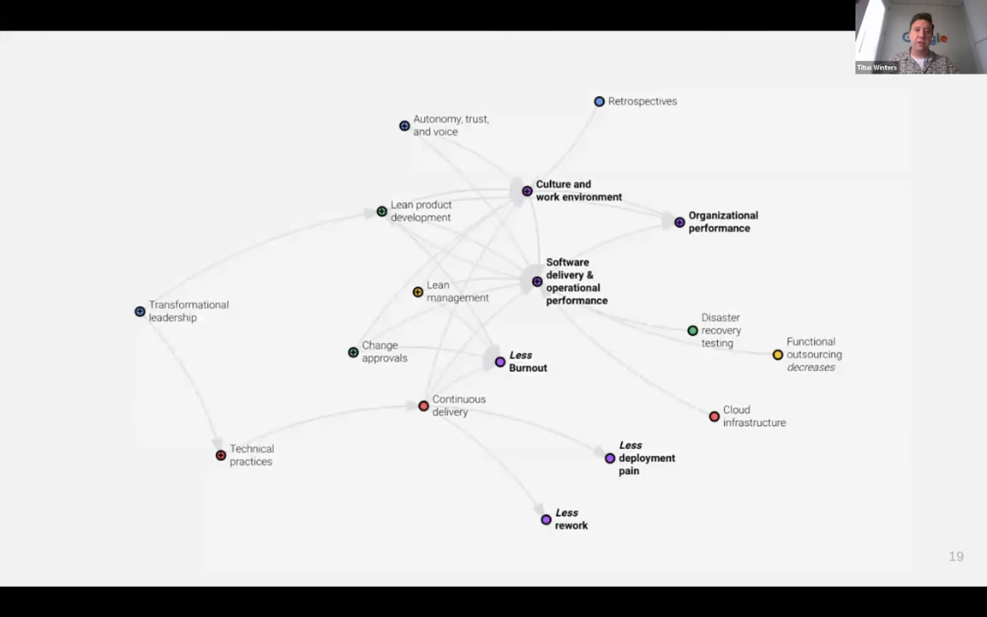
# - Advance to slide 23, the pathological, bureaucratic and generative cultures table
pyautogui.press('Right')
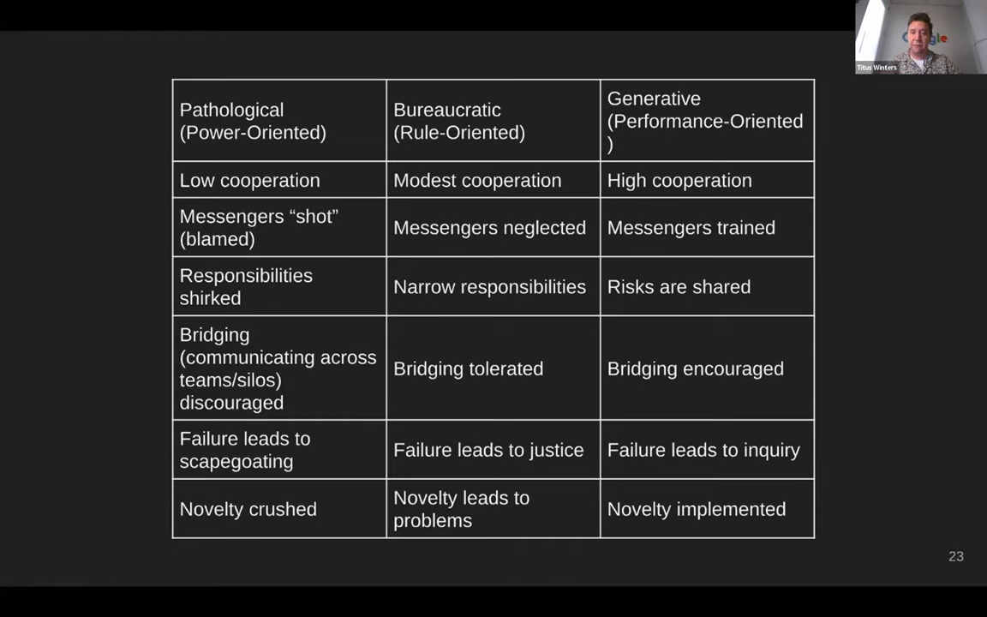
# - Advance to slide 24, 'Culture eats Strategy for Breakfast'
pyautogui.press('right')
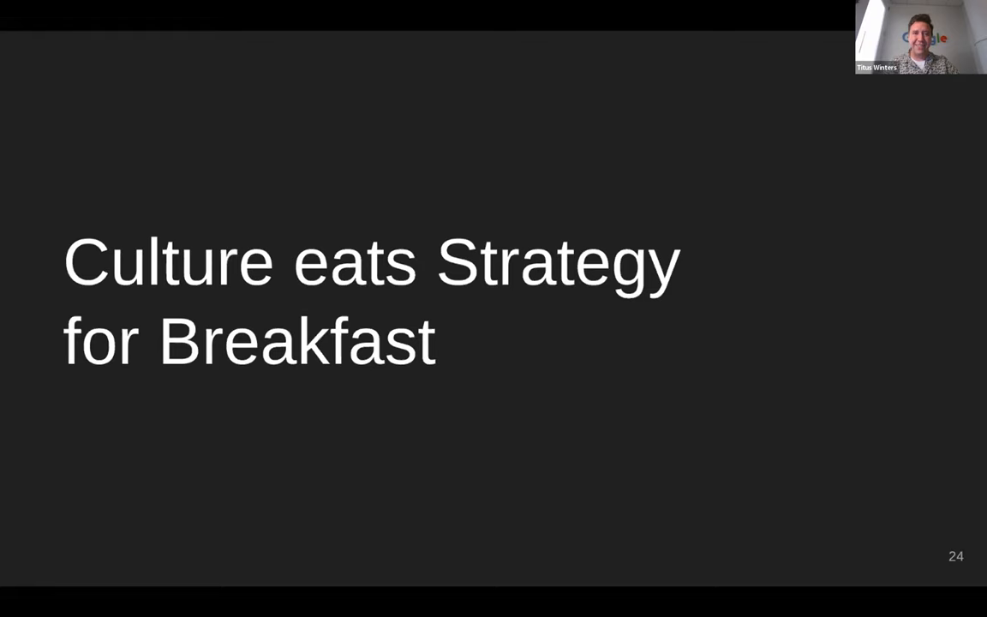
# - Advance to slide 25, 'Continuous Delivery Is The Goal'
pyautogui.press('right')
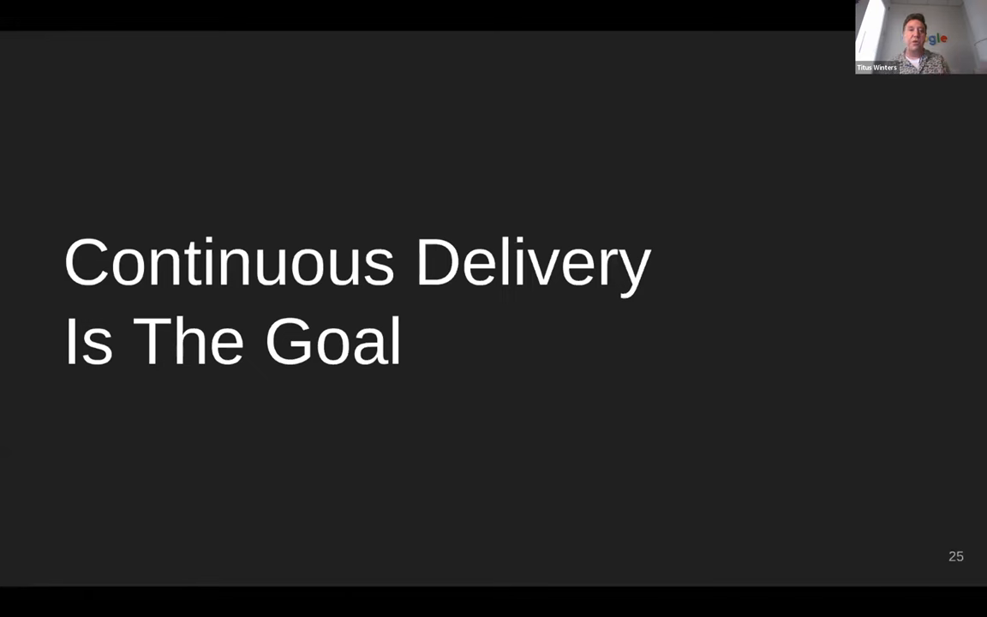
pyautogui.press('Right')
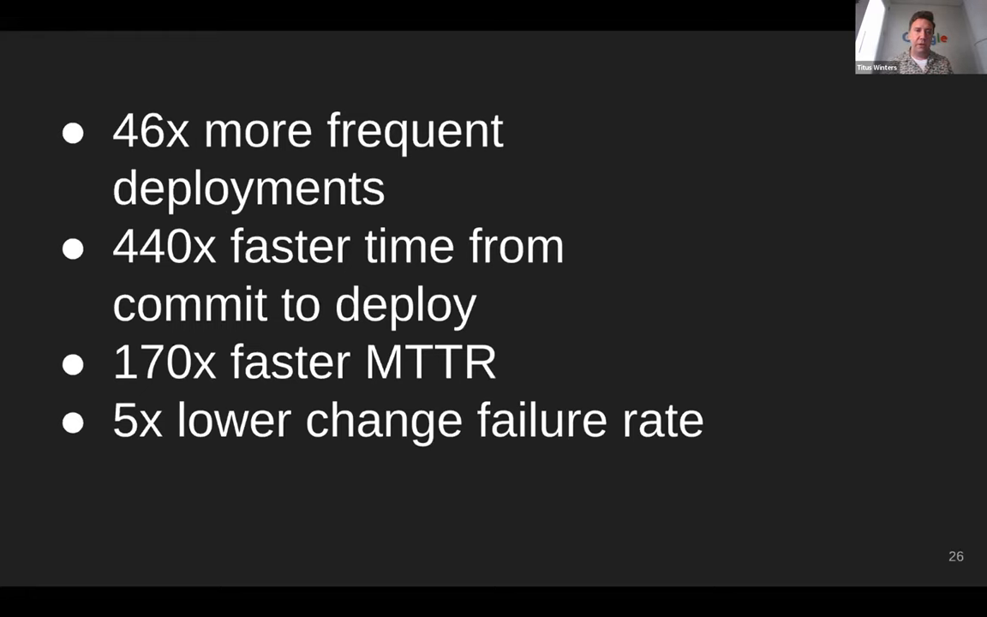
# - Move the shared deck forward to slide 27, 'Slow down to go fast?'
pyautogui.press('Right')
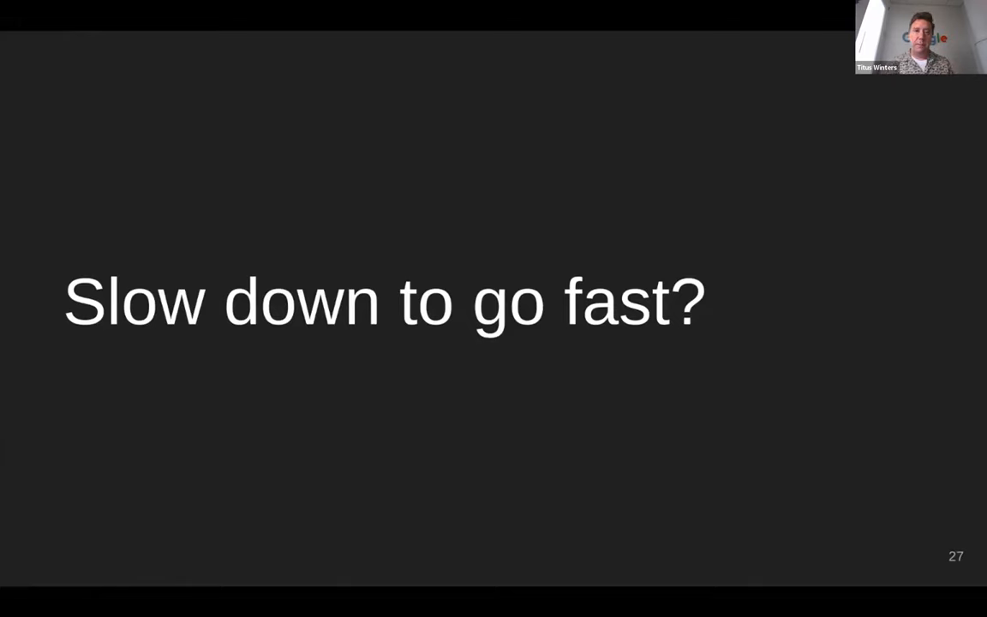
# - Bring up slide 28, 'Software provides value when it's available to users'
pyautogui.press('Right')
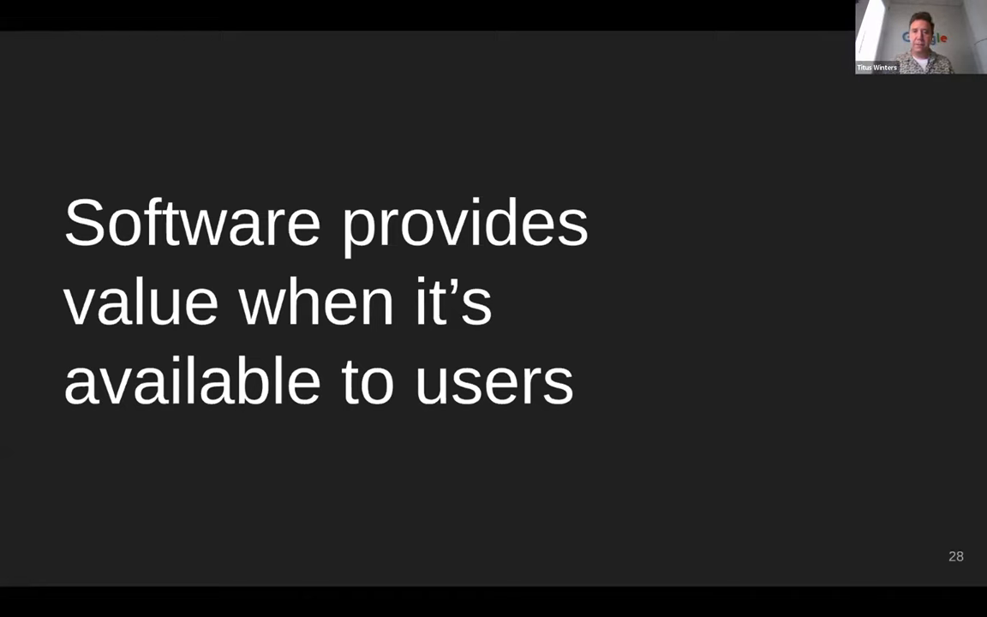
# - Move the presentation ahead to slide 31, the Continuous Deployment section title
pyautogui.press('Right')
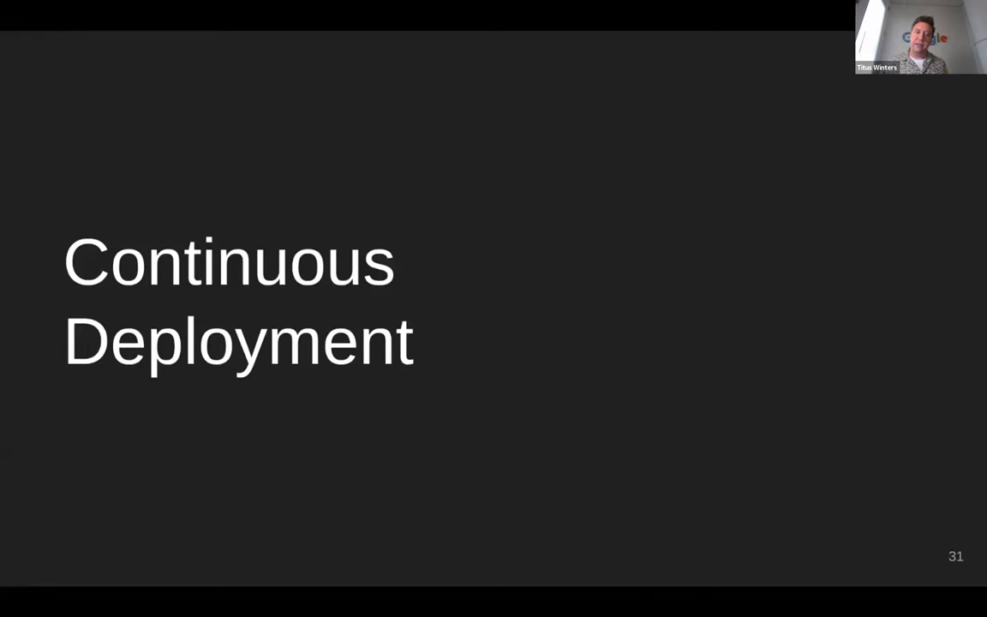
pyautogui.press('Right')
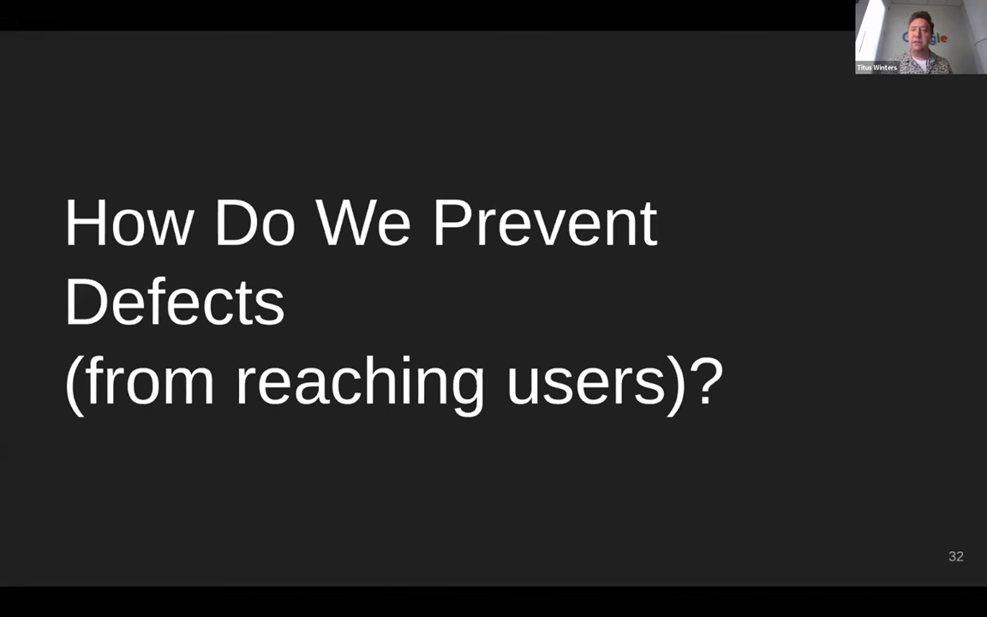
pyautogui.press('Right')
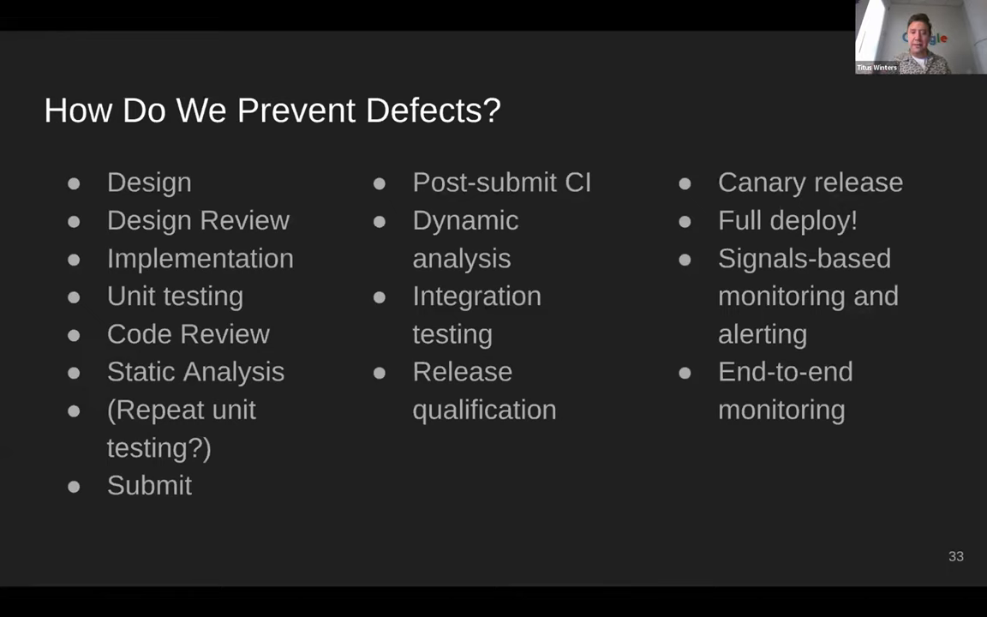
# - Leave the defect prevention slide and reach slide 37, 'Shift Left'
pyautogui.press('Right')
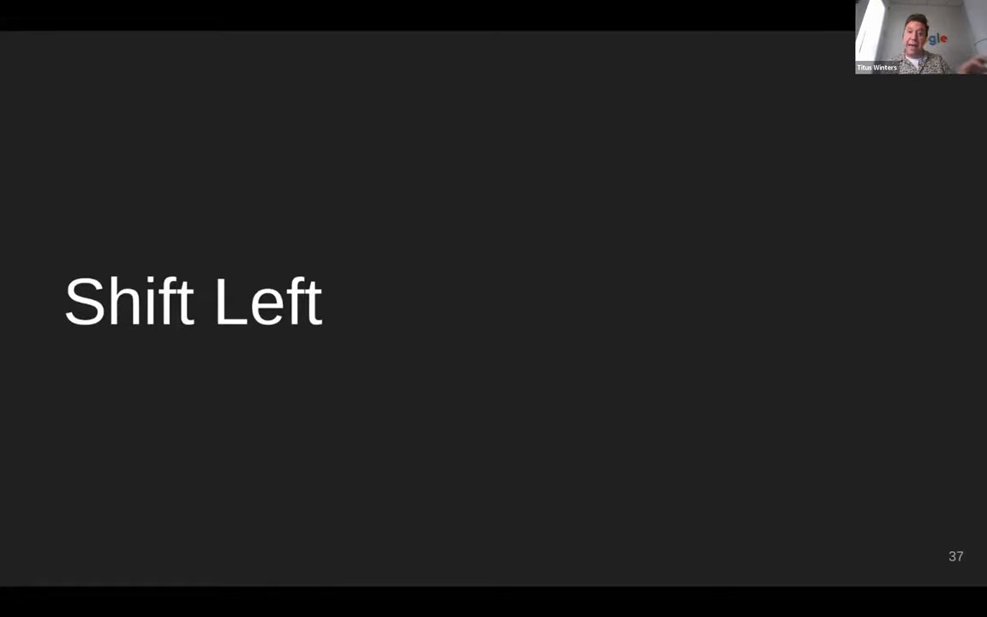
# - Move past 'Shift Left' to slide 41, '$2M for not pushing a button?'
pyautogui.press('Right')
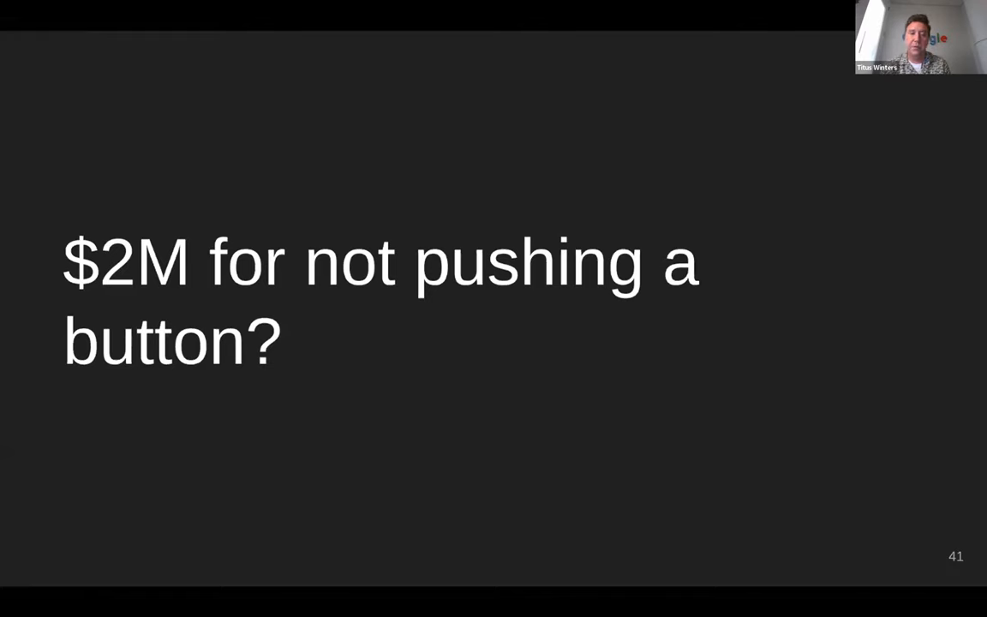
# - Leave the $2M question for slide 43, 'Skeptical: A close-call is still a win. ~$0'
pyautogui.press('Right')
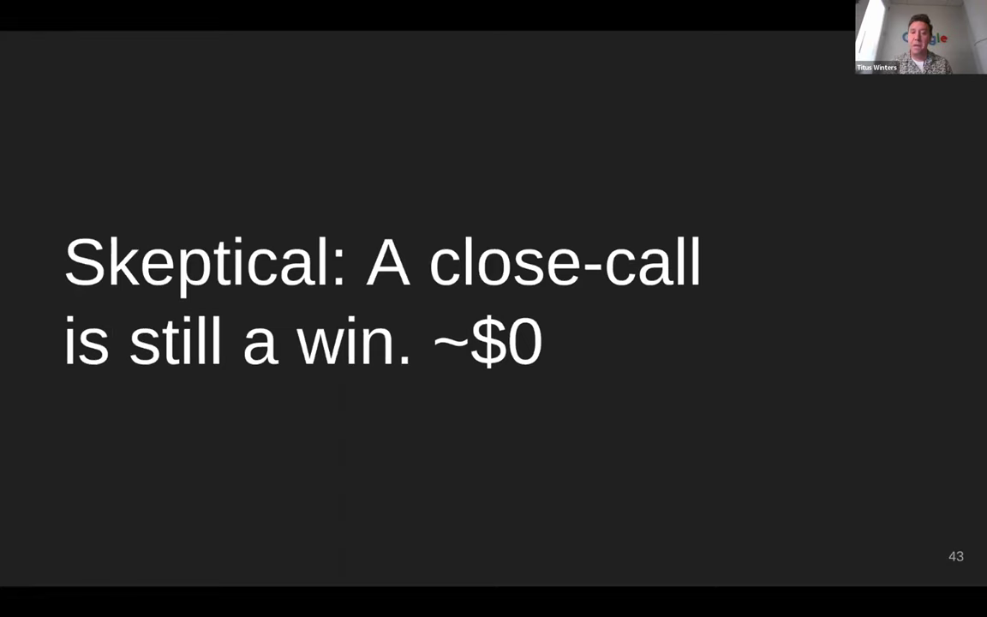
# - Show slide 44 with the counterpoint estimate 'Generous: $2M'
pyautogui.press('right')
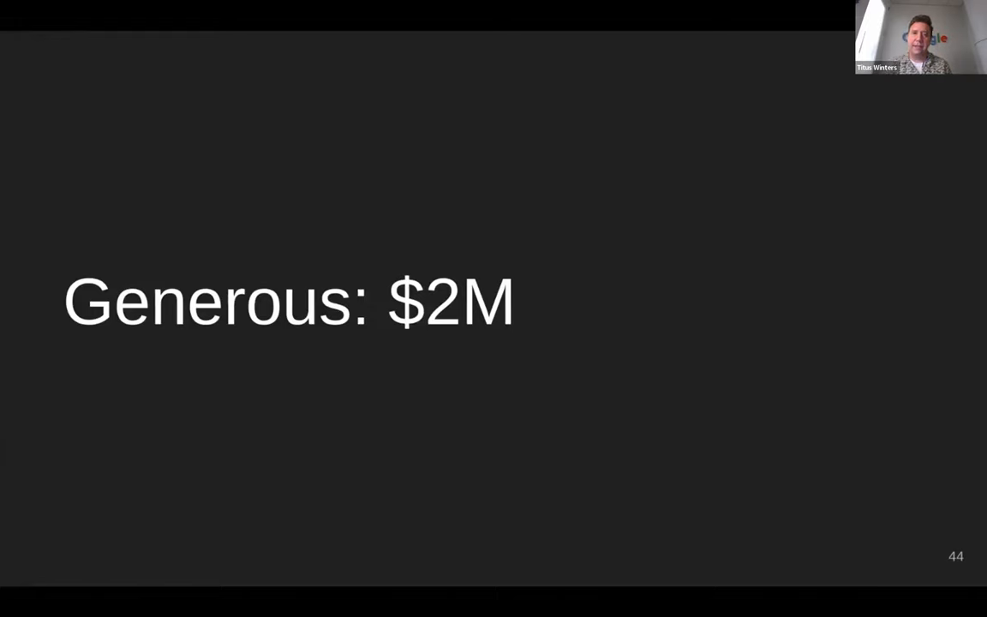
# - Step past 'Generous: $2M' and 'Probabilistic?' to slide 46, 'We aren't going to agree'
pyautogui.press('right')
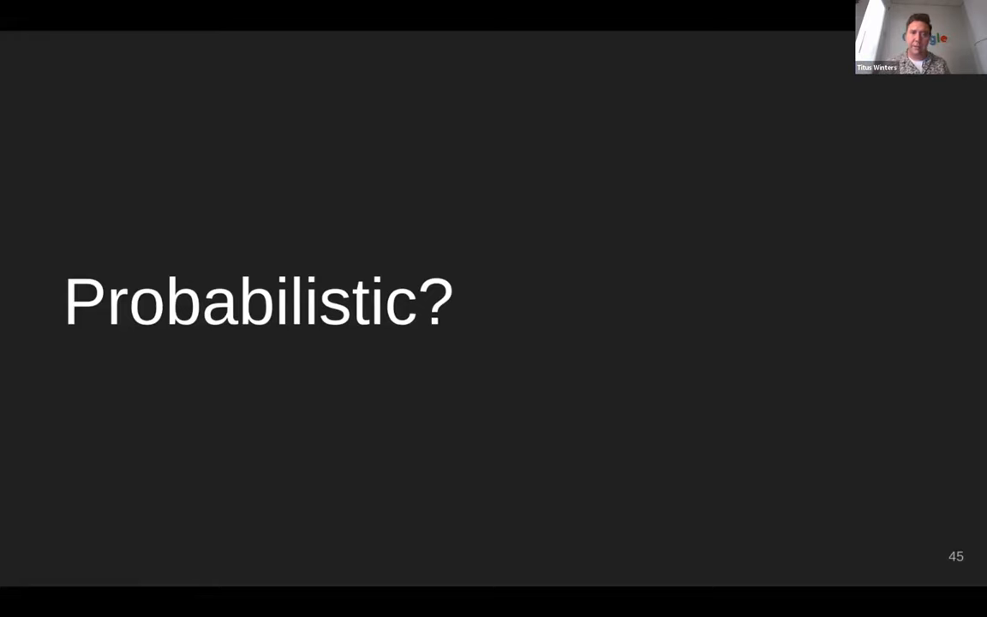
pyautogui.press('Right')
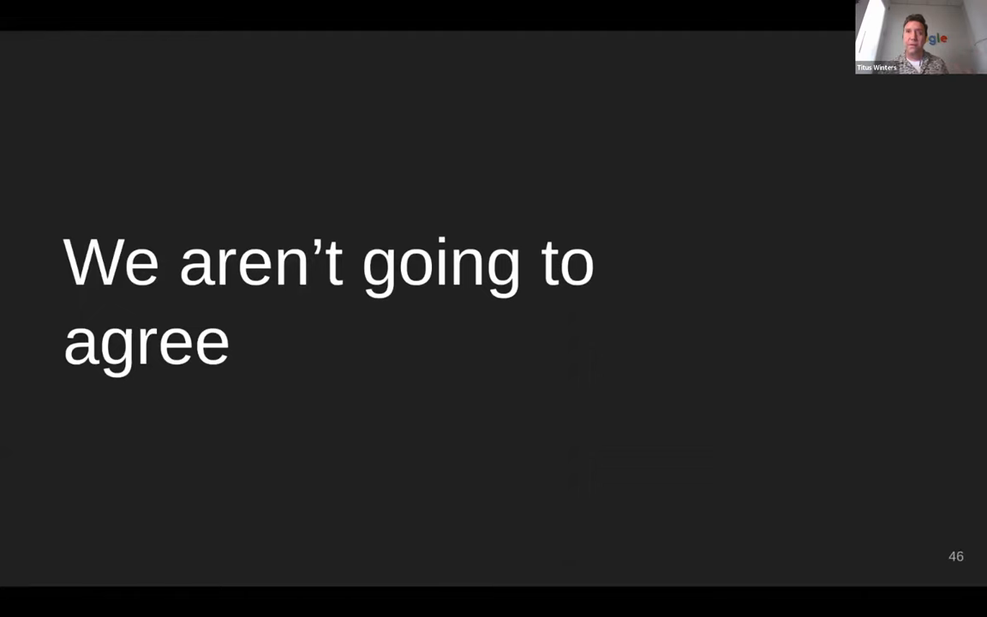
# - Jump the deck ahead to slide 51, the 'Time and People' section
pyautogui.press('Right')
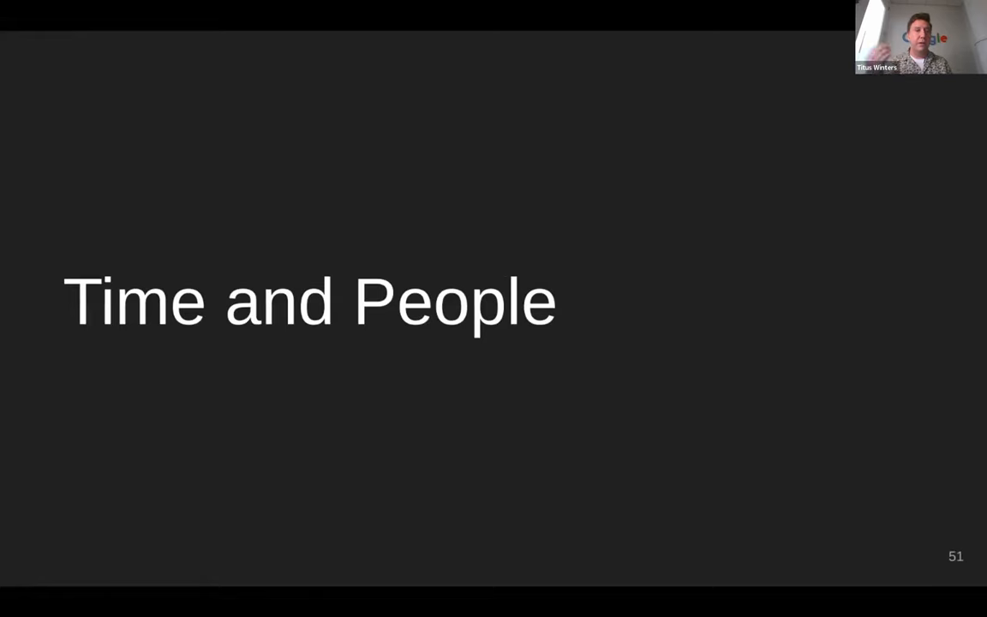
# - Show slide 52, defining defect detection plus resolution cost as time x people
pyautogui.press('Right')
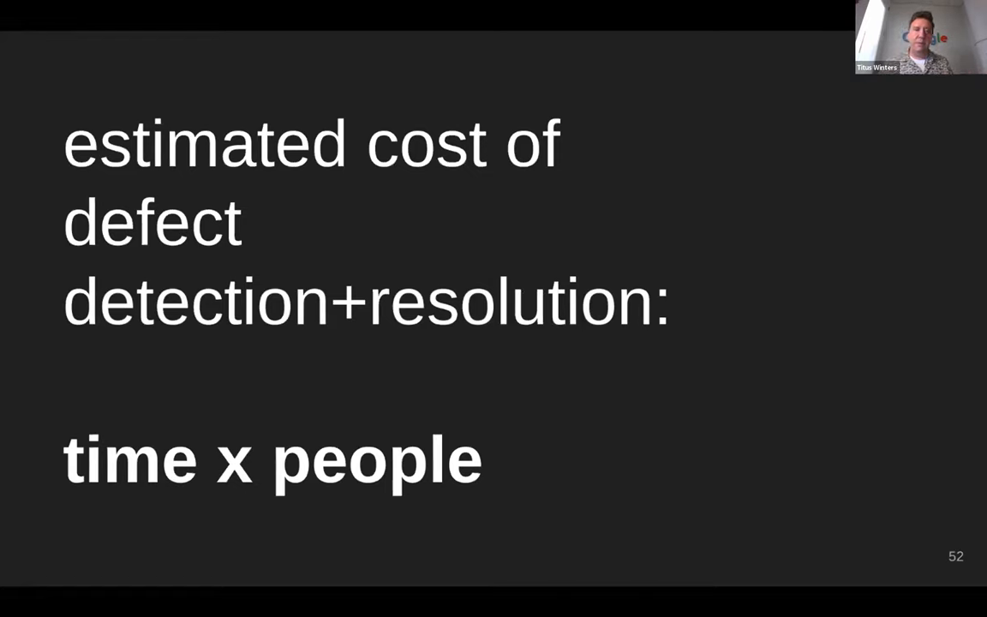
# - Advance the shared slides to slide 53, "Limits, Edge Cases."
pyautogui.press('Right')
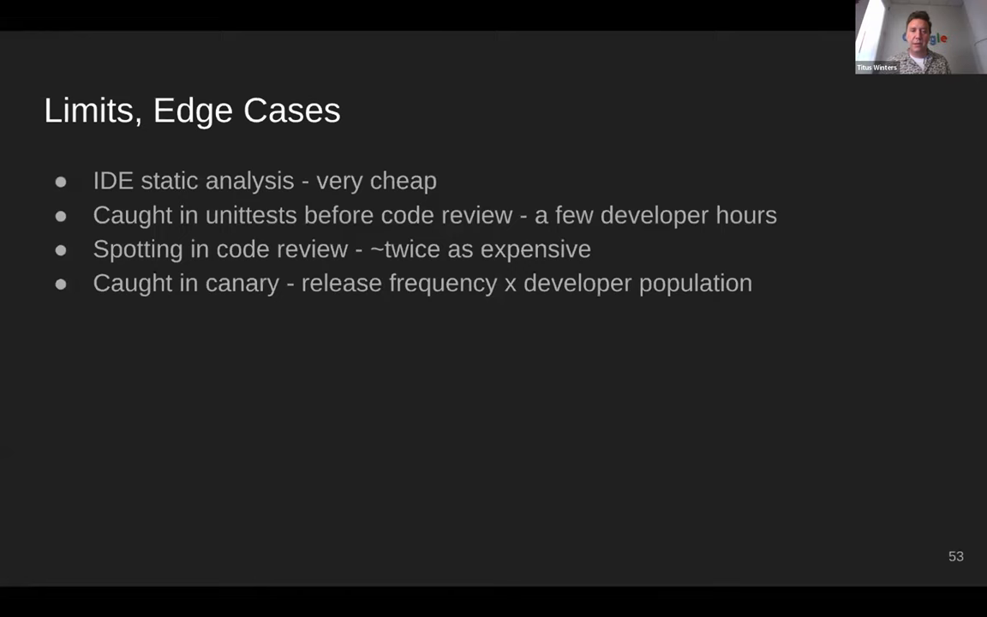
pyautogui.press('right')
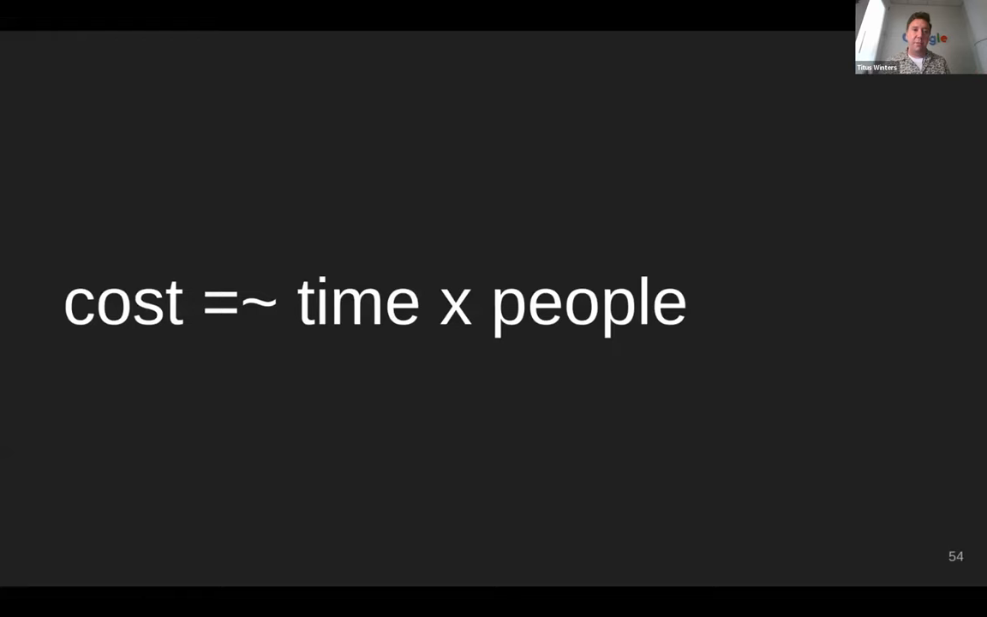
# - Advance the presentation to slide 56, "Software Costs."
pyautogui.press('Right')
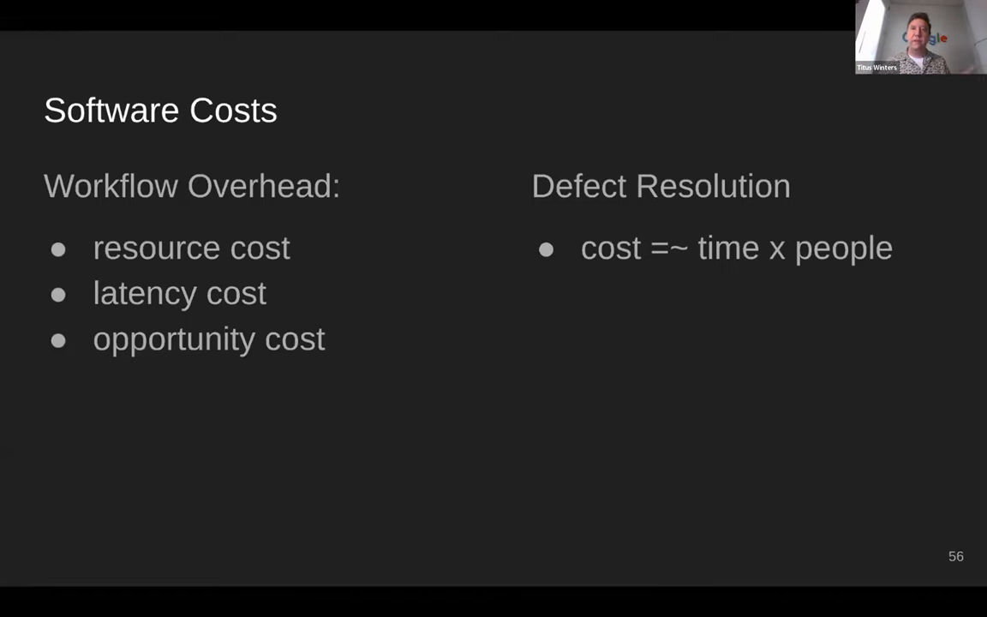
# - Move on to slide 58, "Workflow Cost Optimization Inputs."
pyautogui.press('Right')
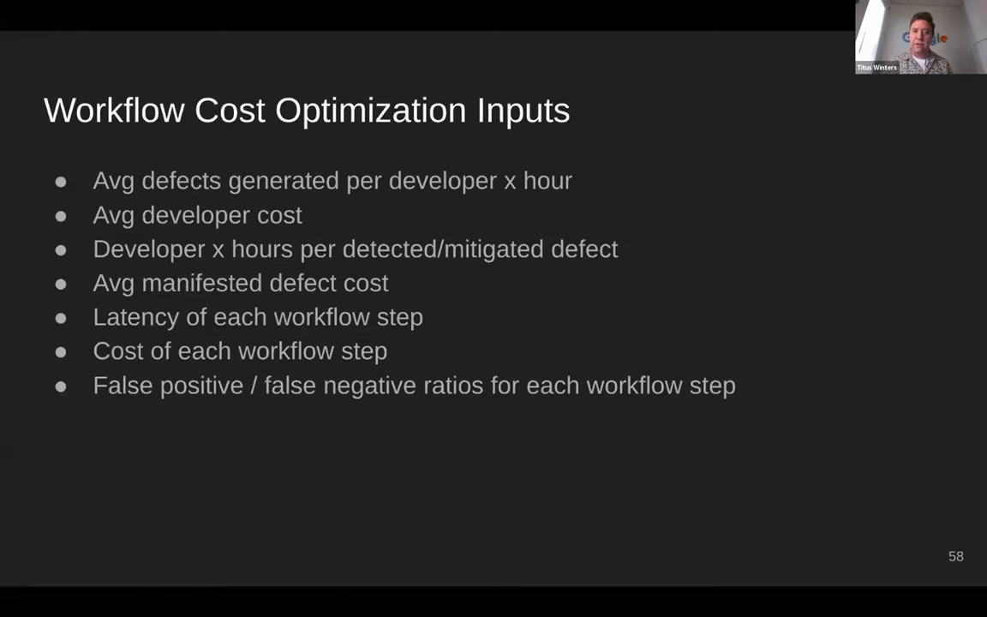
# - Advance to slide 59, the "Startups, Tech Debt" section title
pyautogui.press('Right')
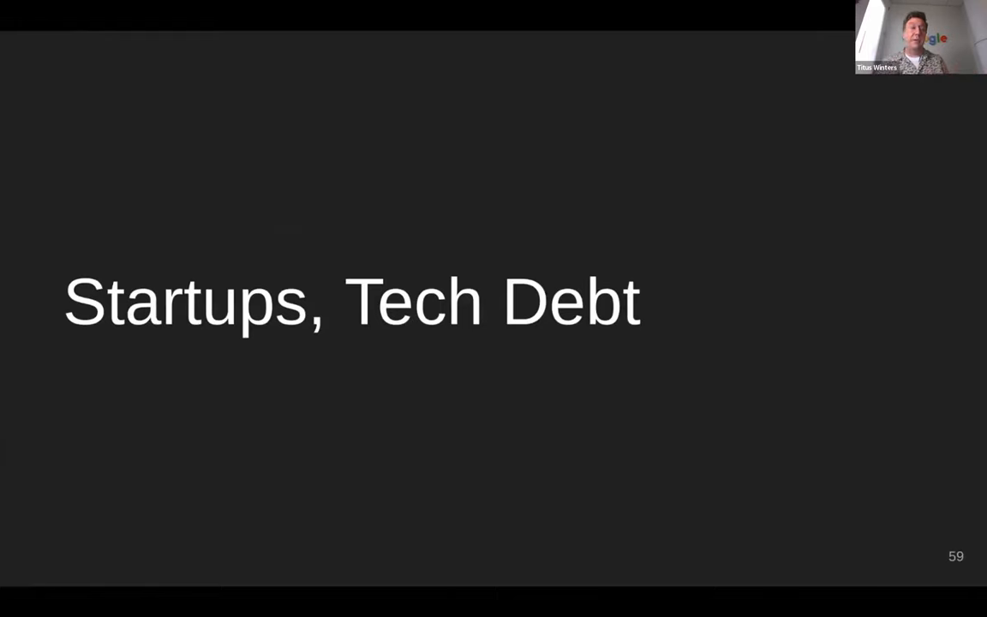
# - Advance to slide 60, "Defect spotted post-submit."
pyautogui.press('Right')
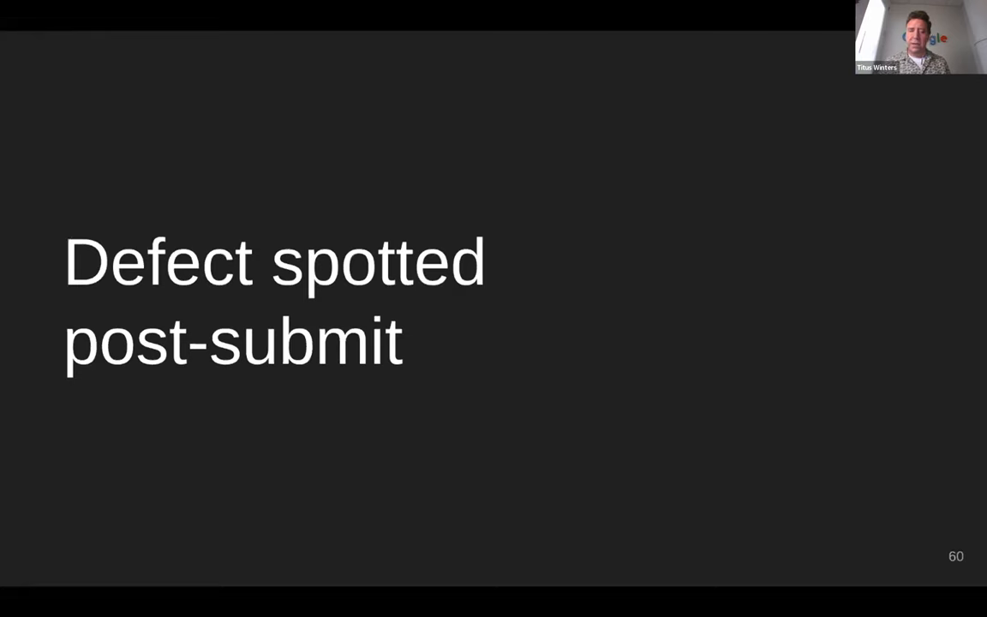
# - Move on to slide 61, "Autorollback."
pyautogui.press('Right')
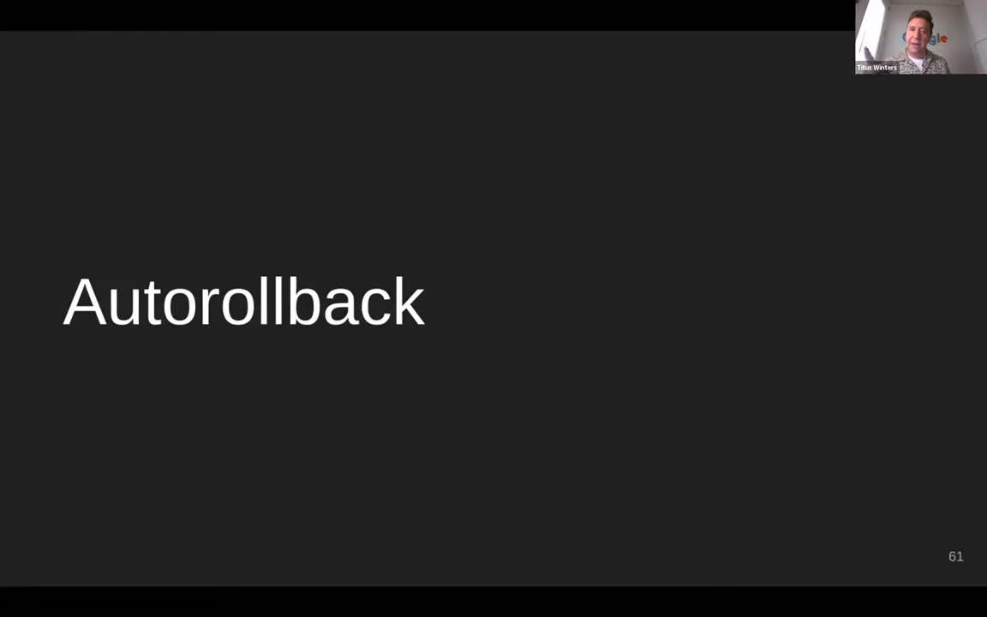
# - Advance past "Security Incidents?" to slide 63, "Now What?"
pyautogui.press('Right')
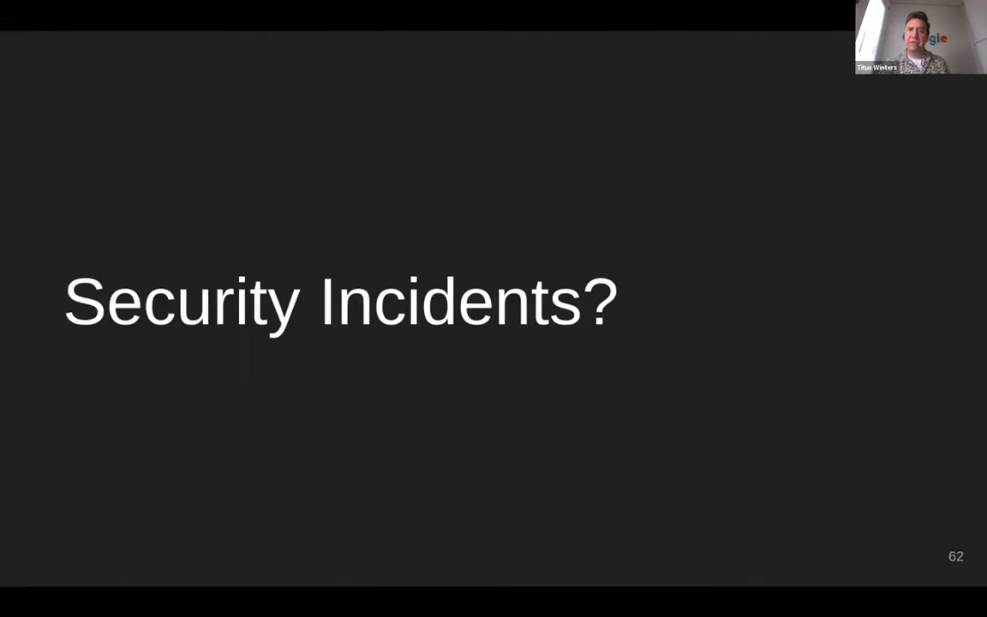
pyautogui.press('right')
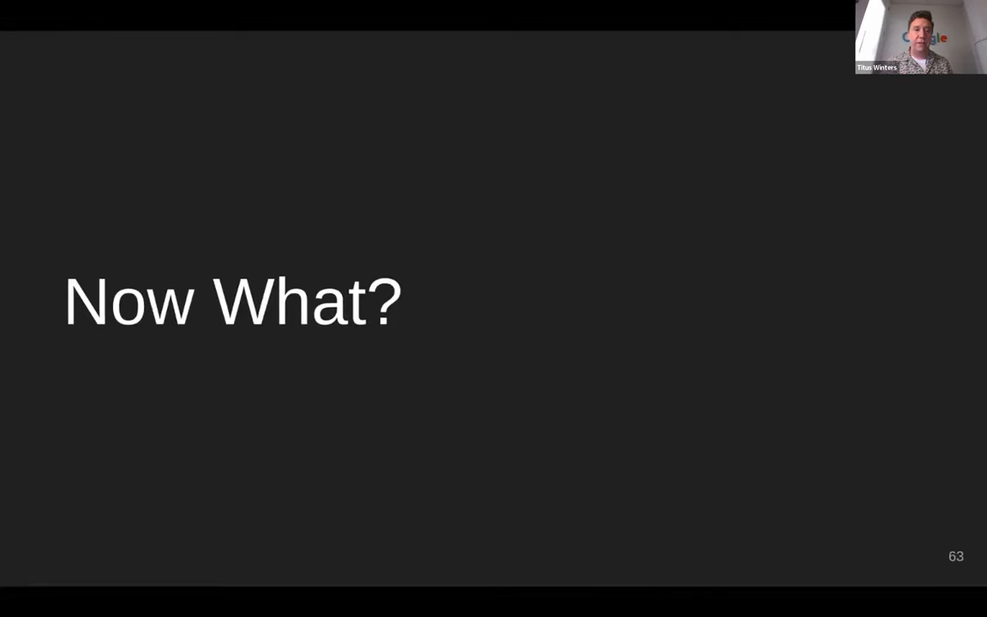
# - Jump ahead to slide 67, "What's the value of writing a book?"
pyautogui.press('Right')
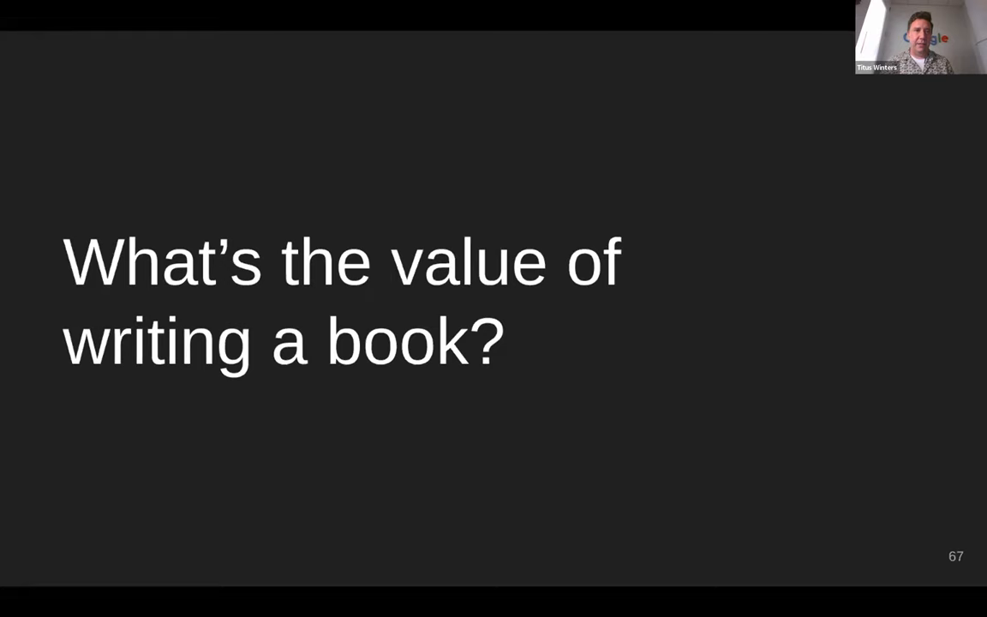
# - Advance to slide 71, reading "time x people."
pyautogui.press('right')
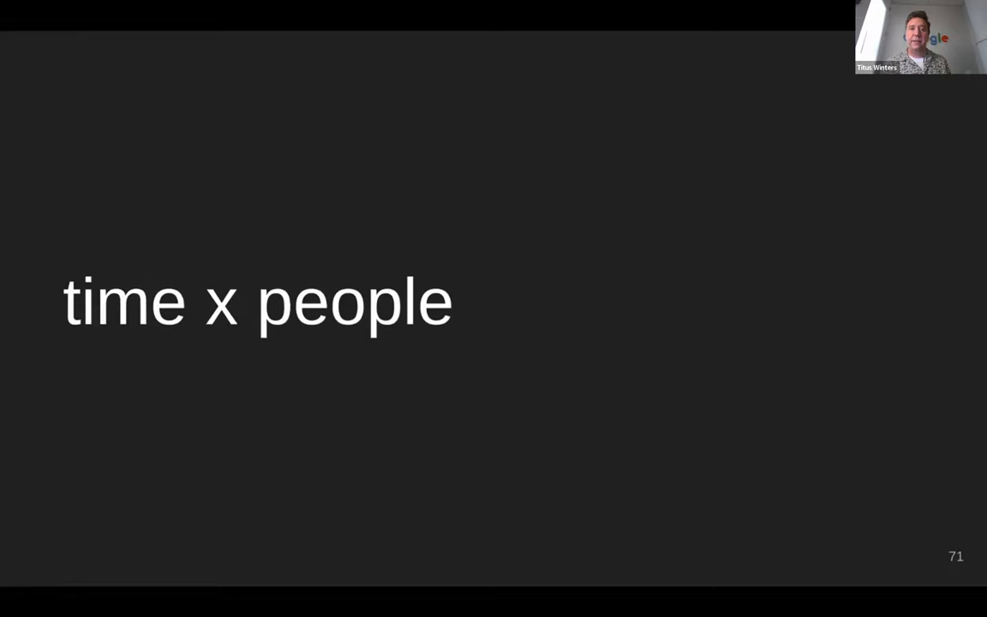
# - Advance to slide 72, the "Conclusions" section title
pyautogui.press('right')
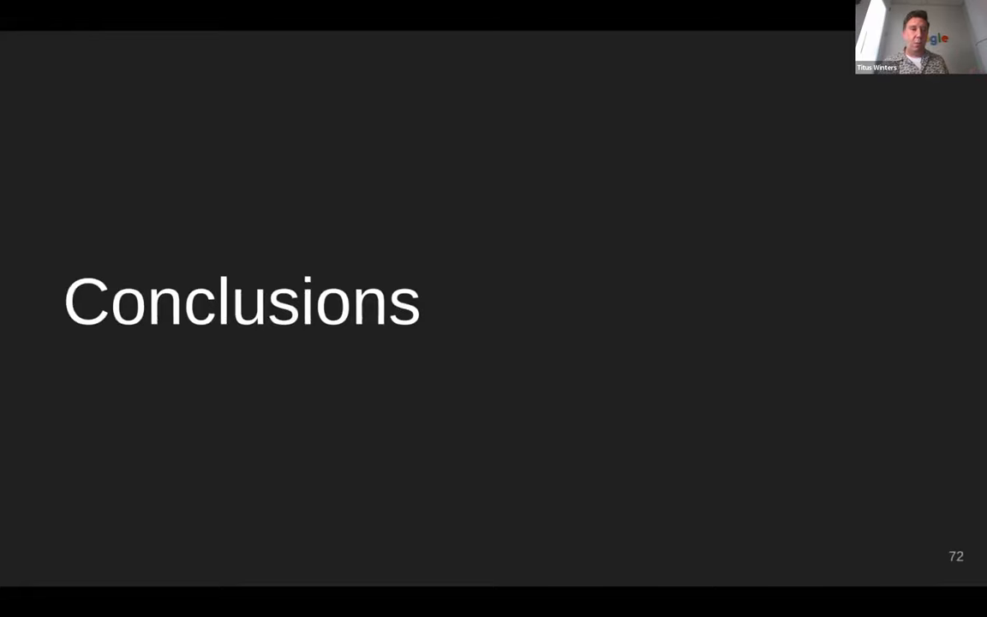
# - Advance to slide 73, the Conclusions slide 'Software Engineering is not Programming'
pyautogui.press('Right')
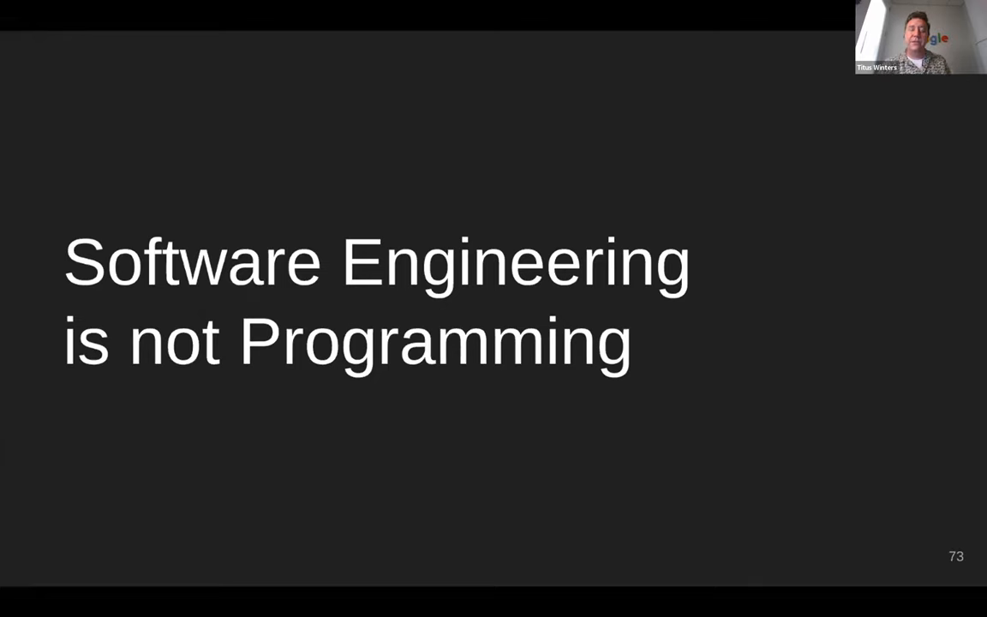
pyautogui.press('Right')
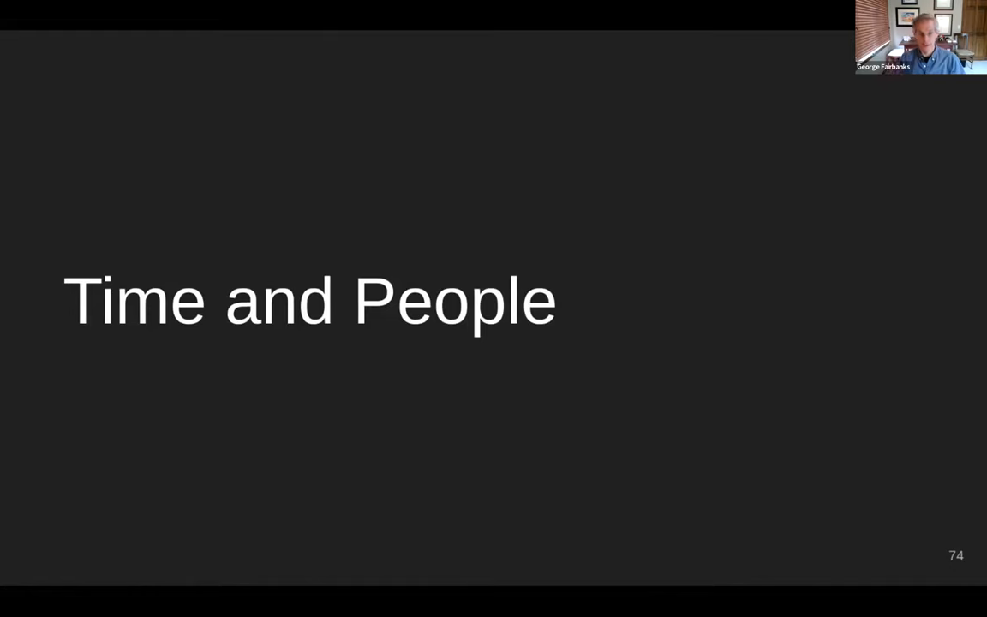
pyautogui.moveTo(292, 215)
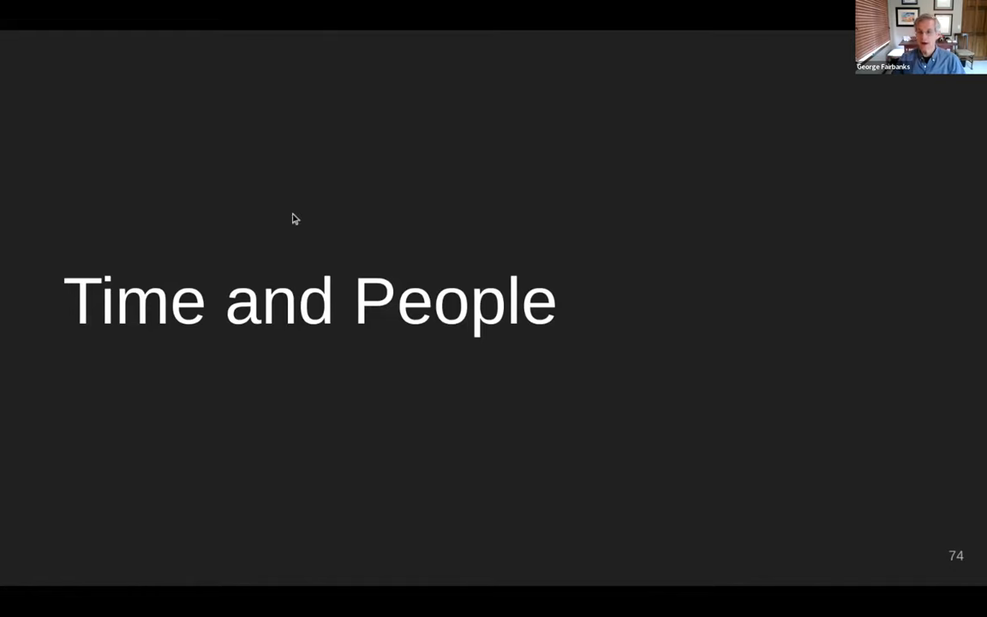